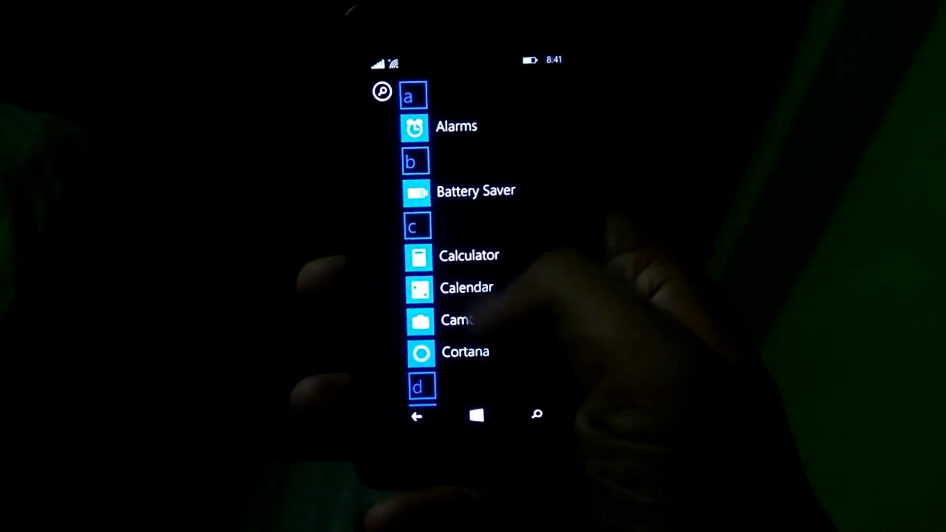
On the Windows Phone, scroll the app list and open Settings > email+accounts.
{"action": "scroll", "scroll_direction": "down", "scroll_amount": 3}
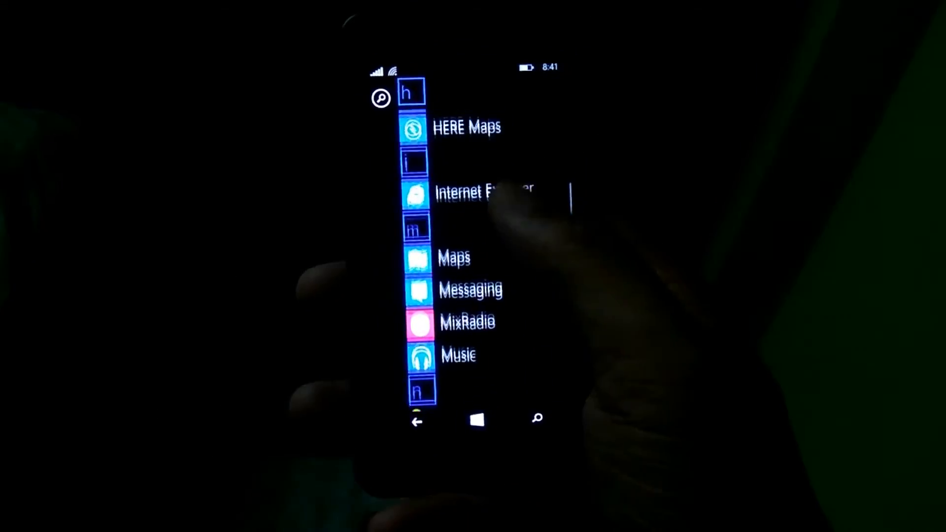
{"action": "scroll", "scroll_direction": "down", "scroll_amount": 3}
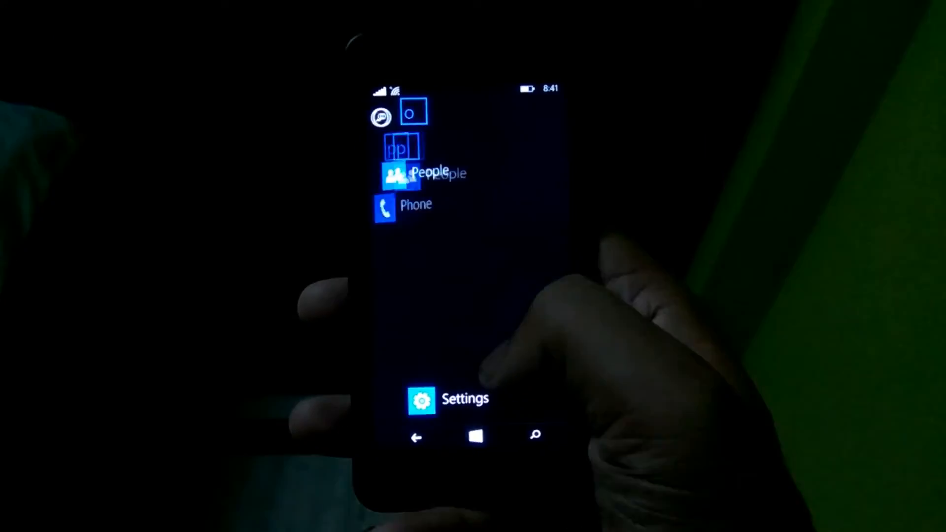
{"action": "left_click", "coordinate": [446, 398]}
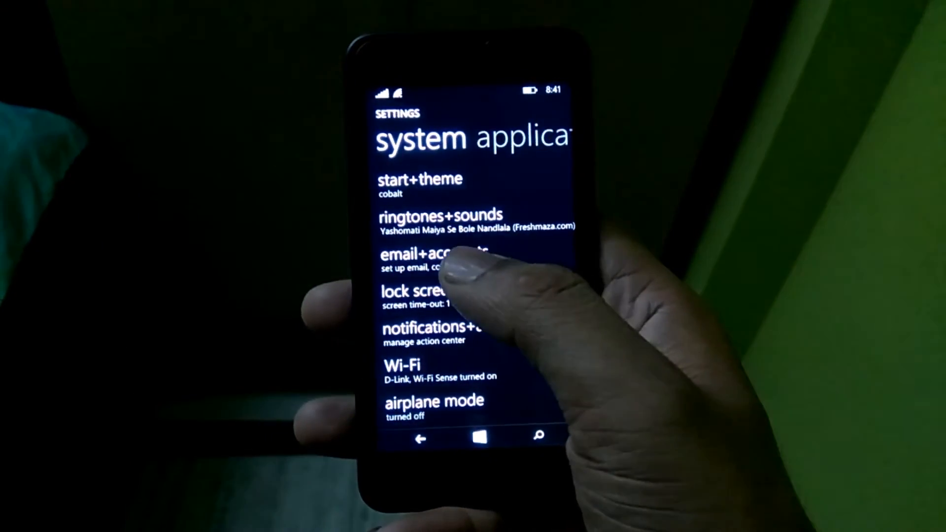
{"action": "left_click", "coordinate": [434, 253]}
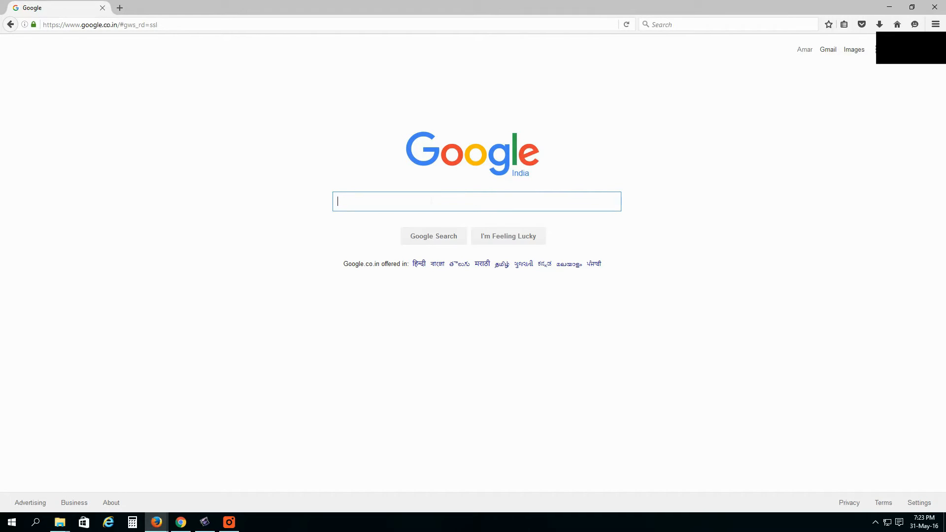
Search Google for outlook.com and follow the hotmail.com Sign In result.
{"action": "type", "text": "ou"}
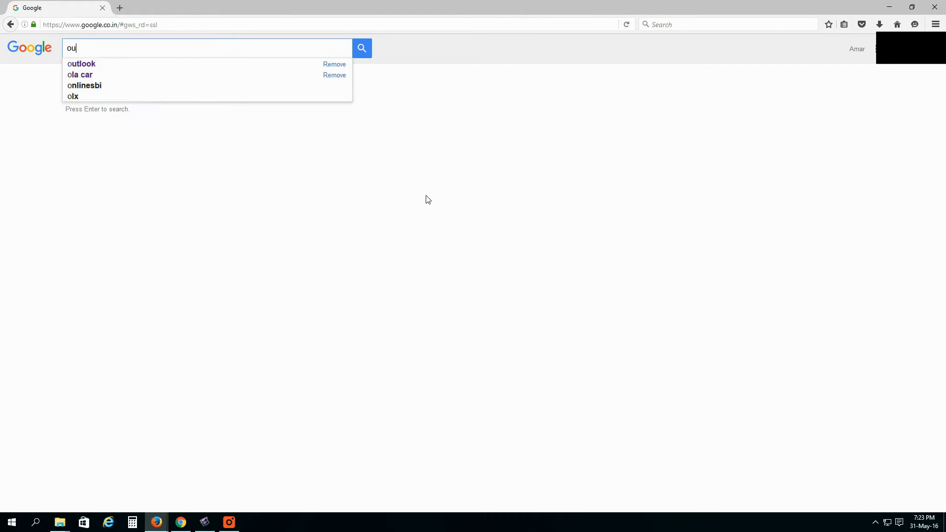
{"action": "left_click", "coordinate": [82, 64]}
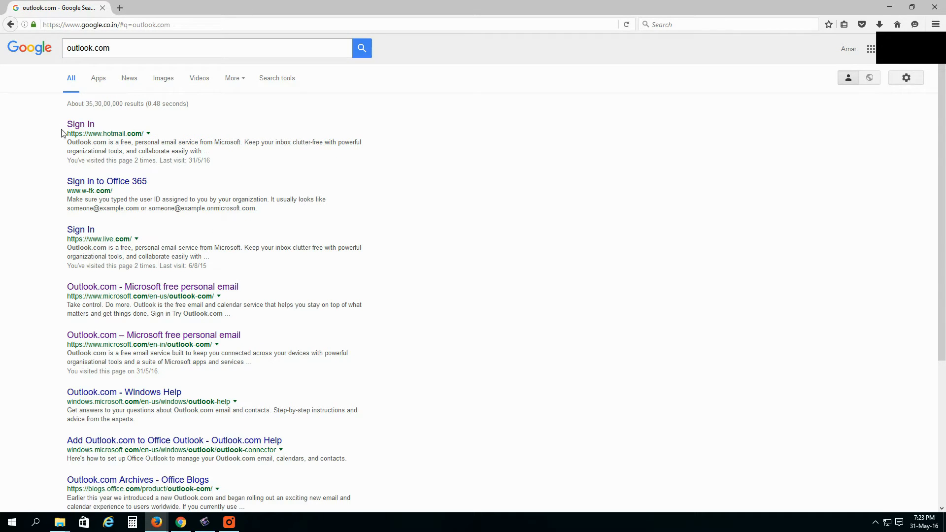
{"action": "mouse_move", "coordinate": [80, 124]}
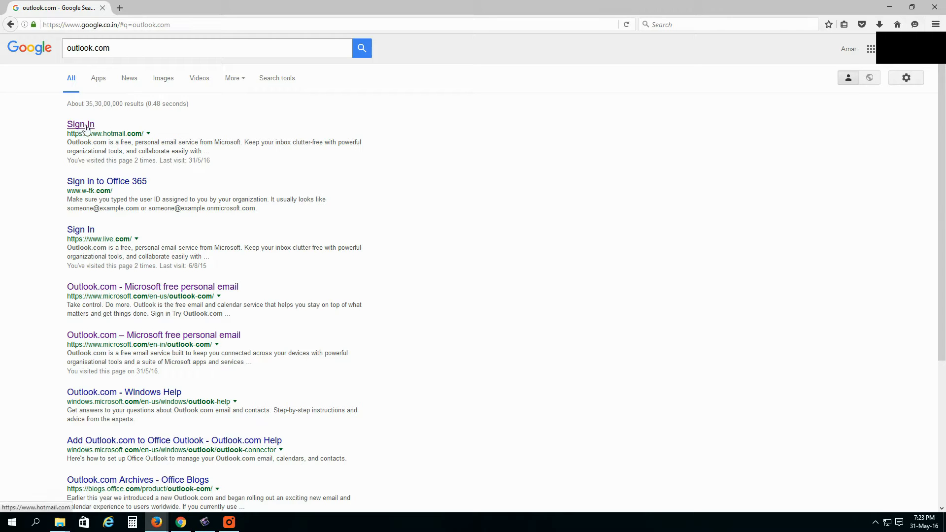
{"action": "left_click", "coordinate": [81, 124]}
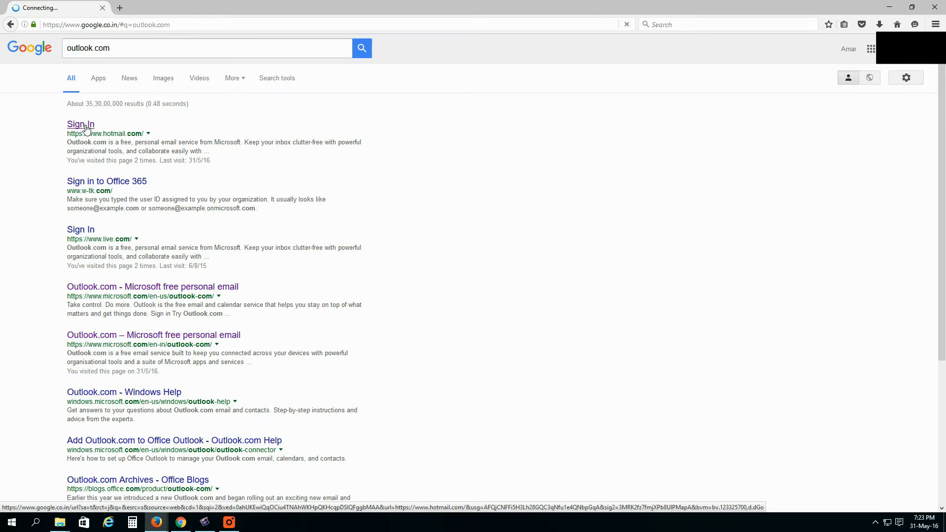
{"action": "left_click", "coordinate": [80, 124]}
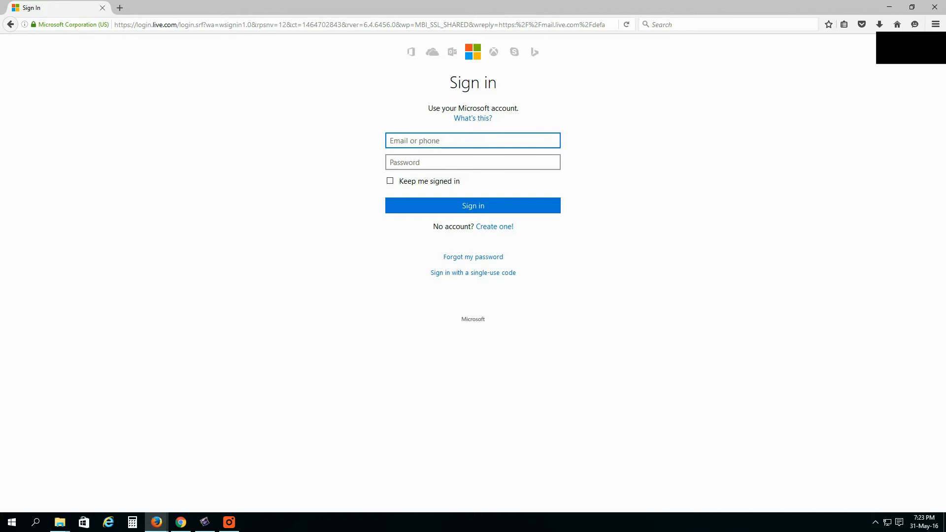
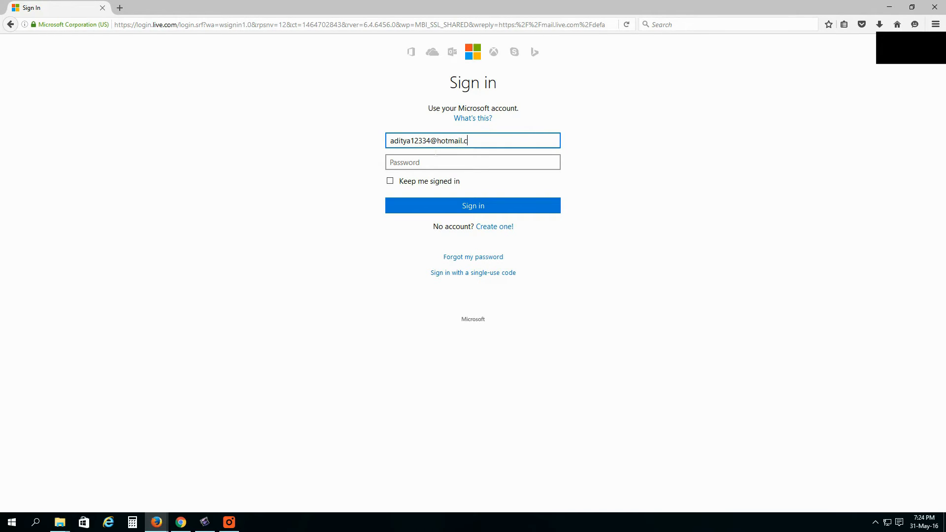
{"action": "left_click", "coordinate": [473, 205]}
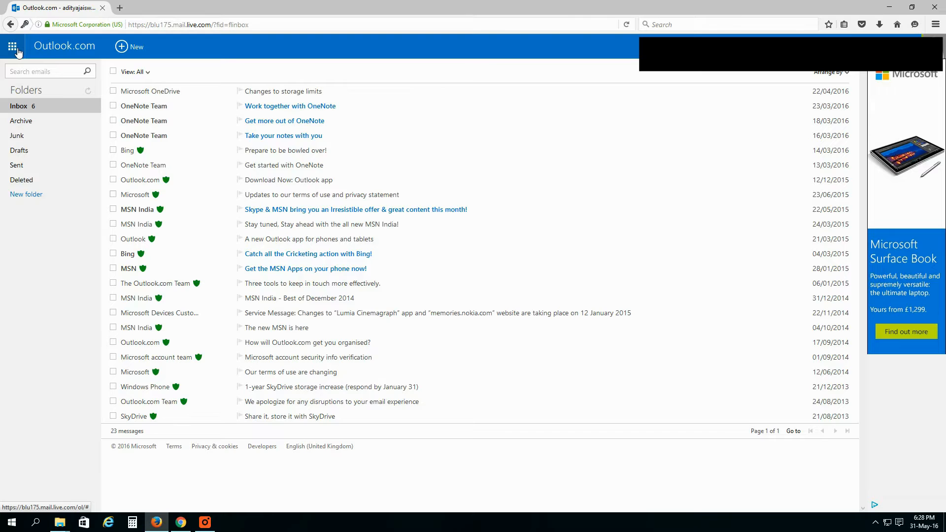
Open the People app from the Outlook.com app launcher.
{"action": "left_click", "coordinate": [12, 46]}
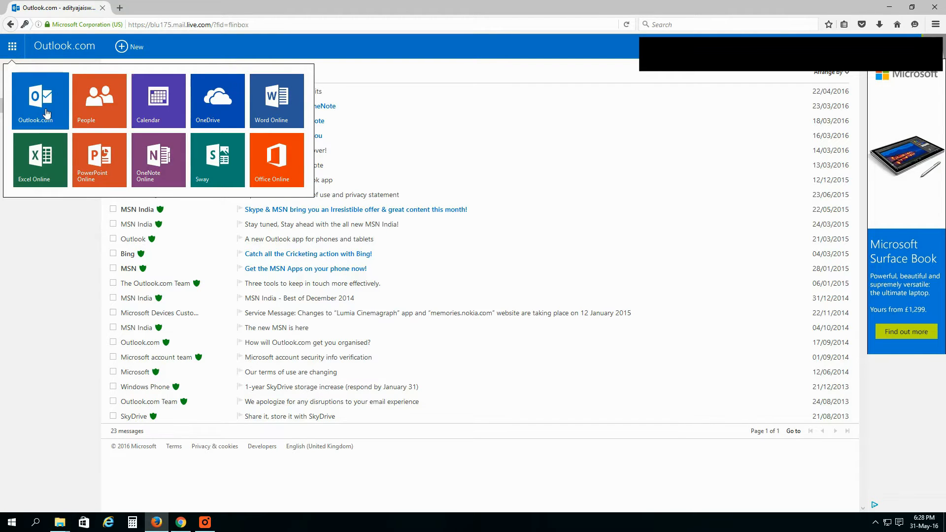
{"action": "left_click", "coordinate": [98, 100]}
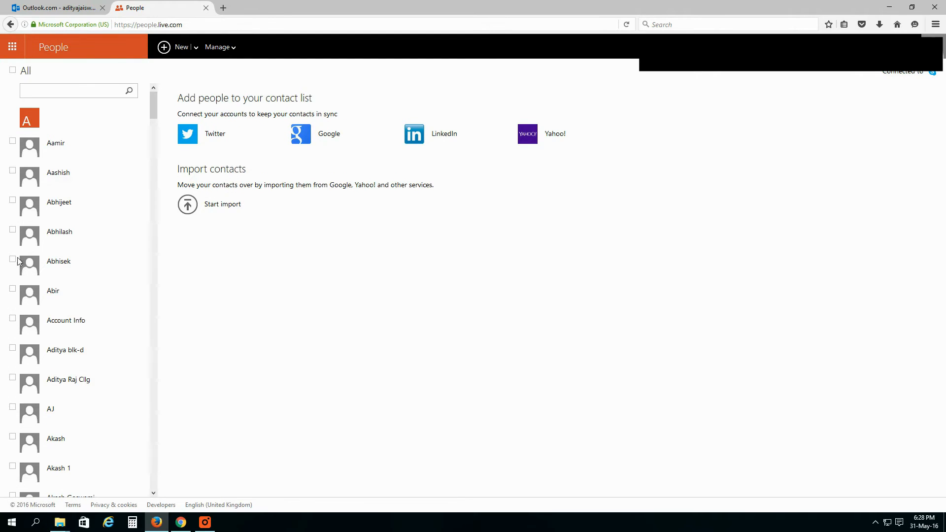
Select all 169 contacts and save them as OutlookContacts.csv via Manage > Export.
{"action": "left_click", "coordinate": [12, 70]}
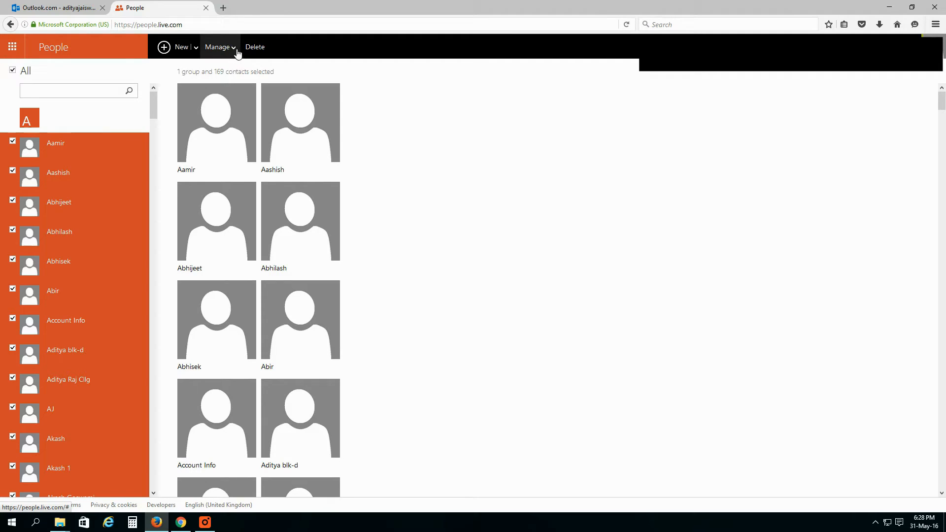
{"action": "left_click", "coordinate": [217, 47]}
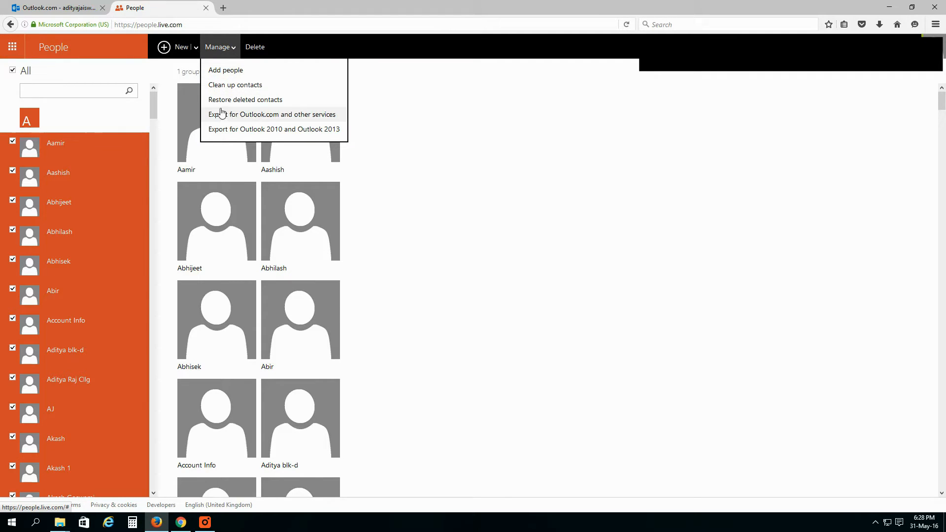
{"action": "mouse_move", "coordinate": [318, 118]}
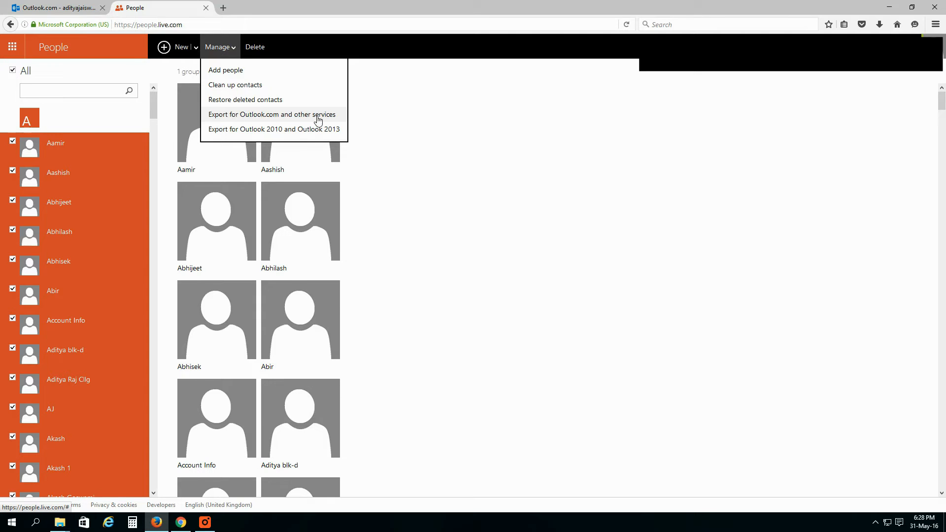
{"action": "left_click", "coordinate": [272, 114]}
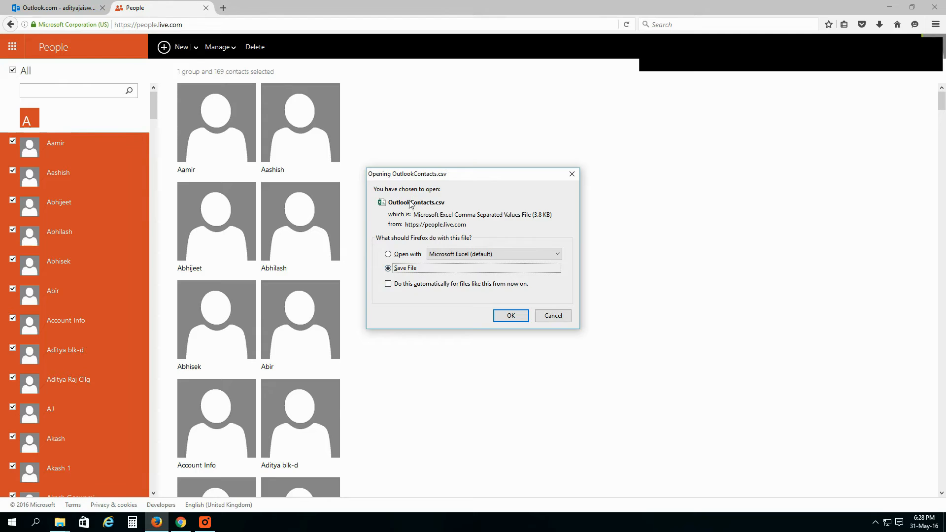
{"action": "left_click", "coordinate": [510, 315]}
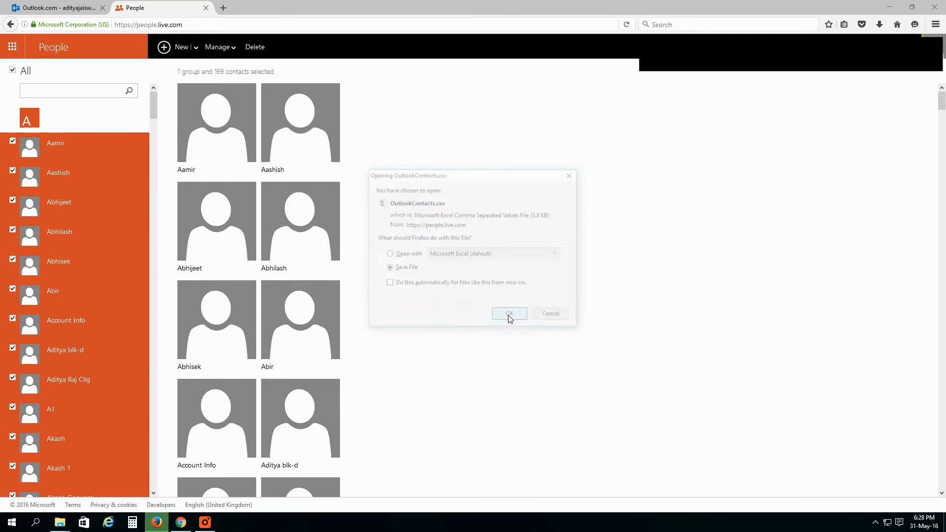
{"action": "left_click", "coordinate": [508, 313]}
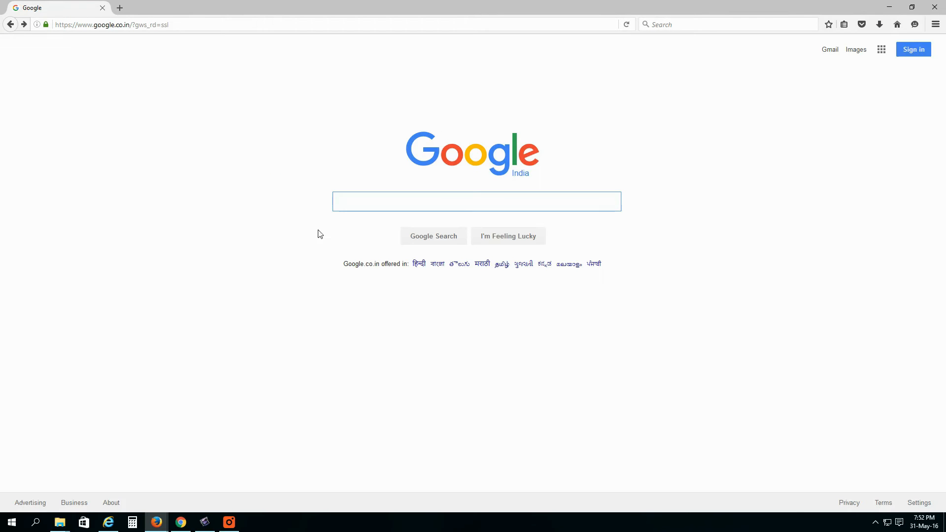
{"action": "left_click", "coordinate": [828, 49]}
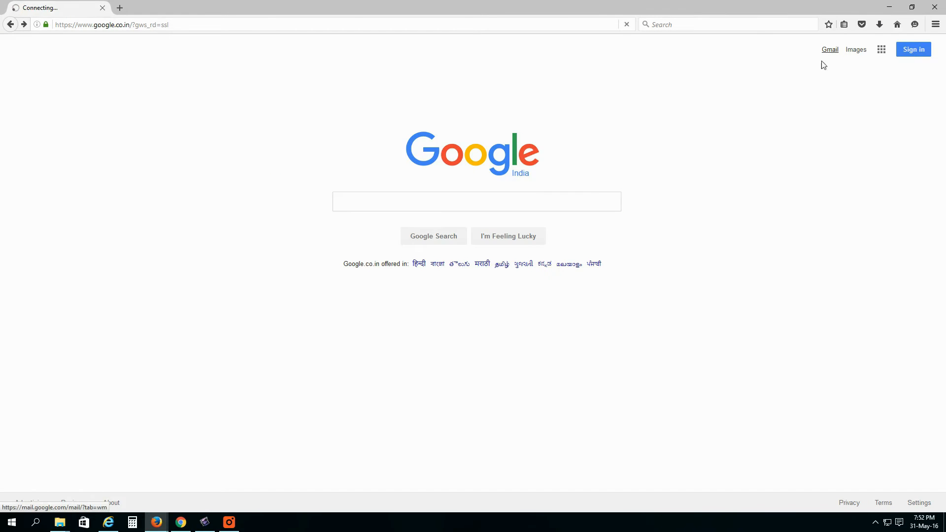
{"action": "left_click", "coordinate": [828, 49]}
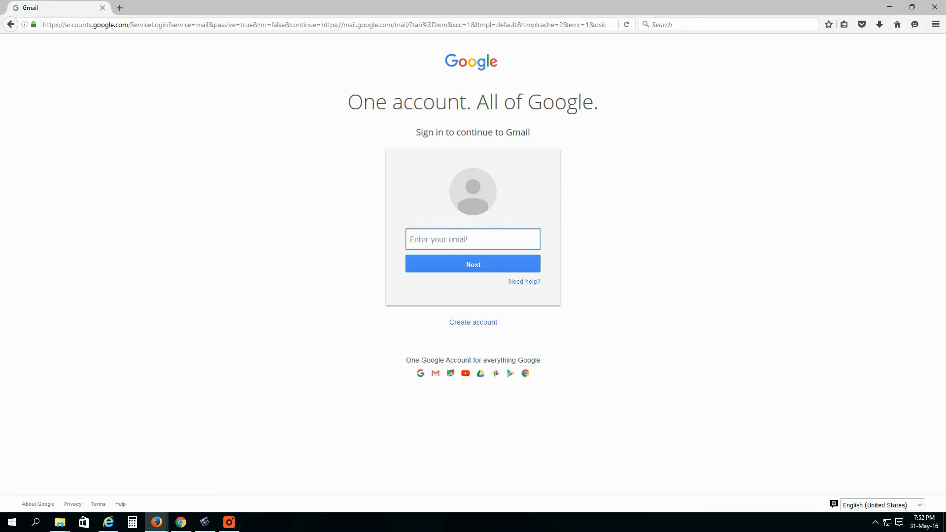
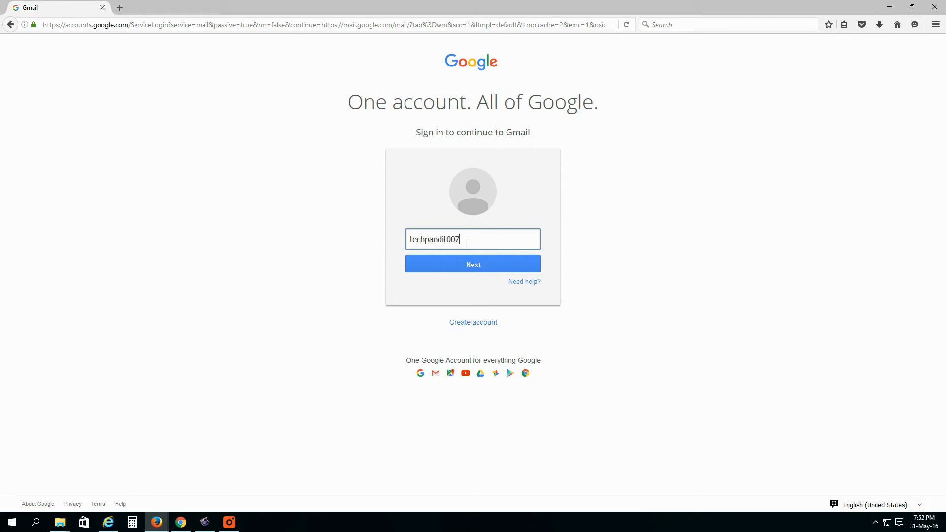
Continue to the password screen, enter the password, and sign in.
{"action": "left_click", "coordinate": [472, 263]}
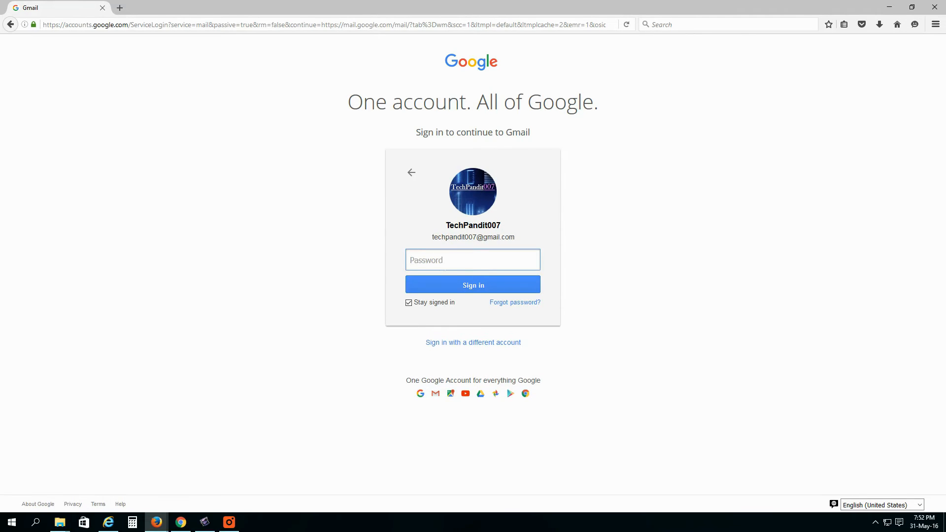
{"action": "type", "text": "•••"}
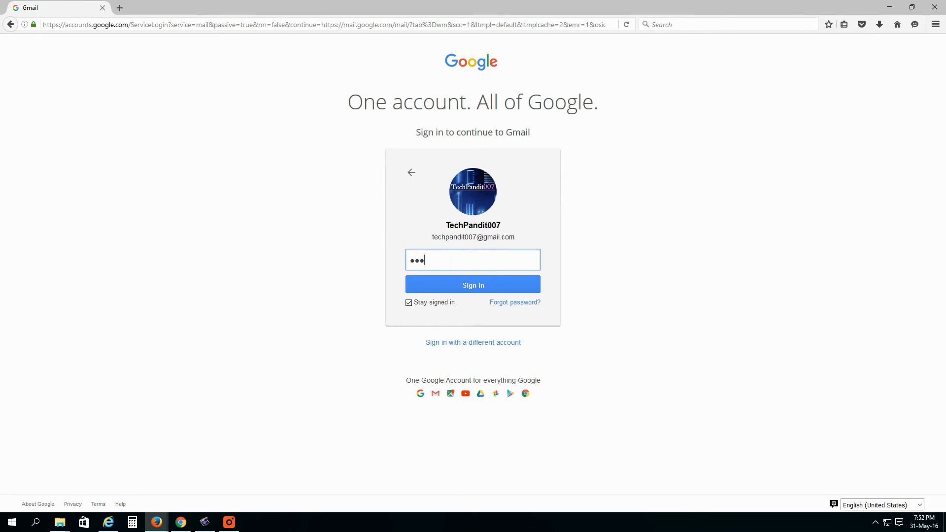
{"action": "left_click", "coordinate": [473, 285]}
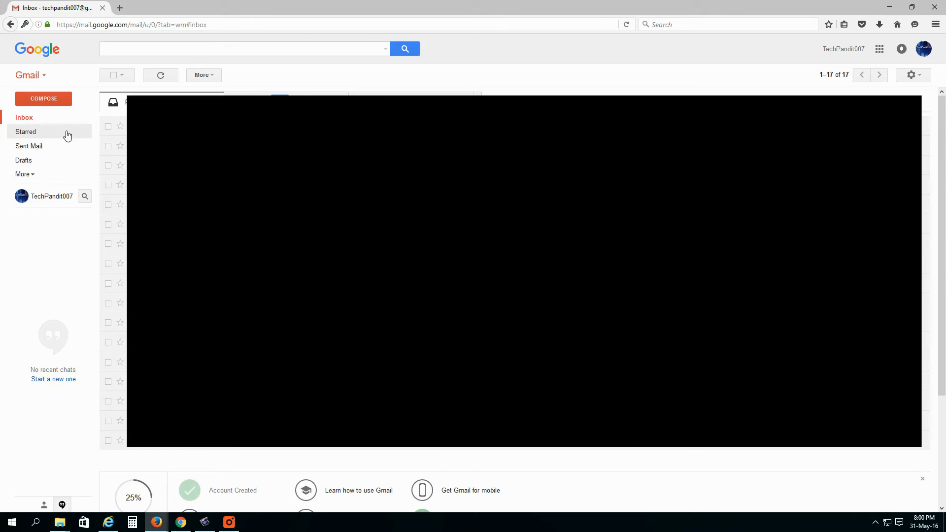
Switch from Gmail to Google Contacts via the Gmail dropdown.
{"action": "left_click", "coordinate": [44, 75]}
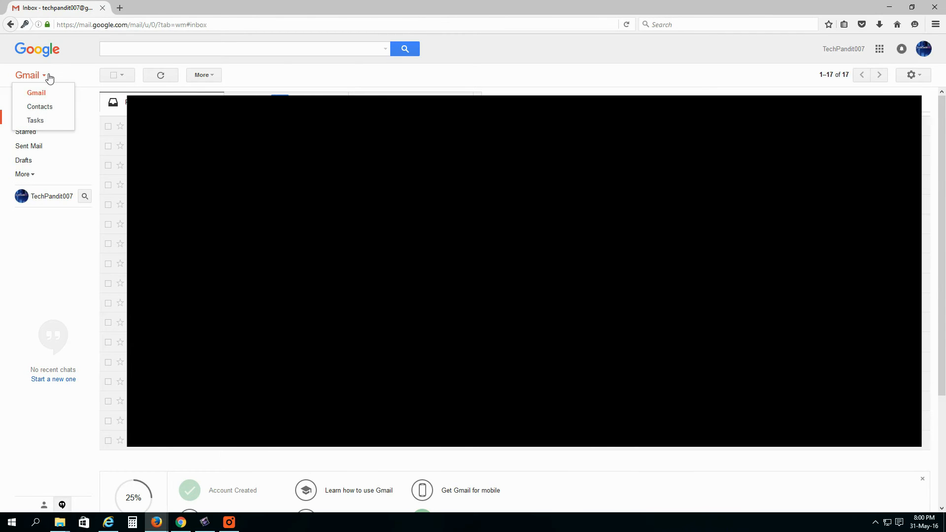
{"action": "mouse_move", "coordinate": [39, 107]}
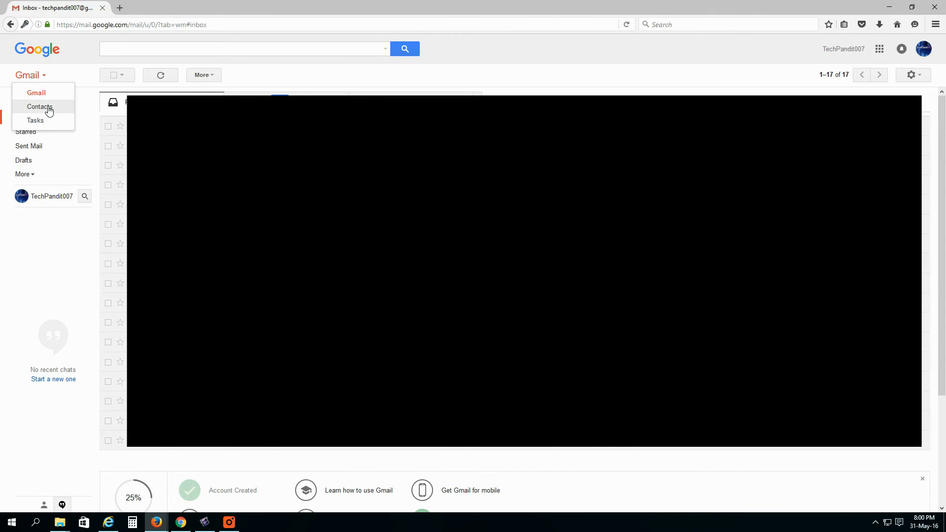
{"action": "left_click", "coordinate": [39, 108]}
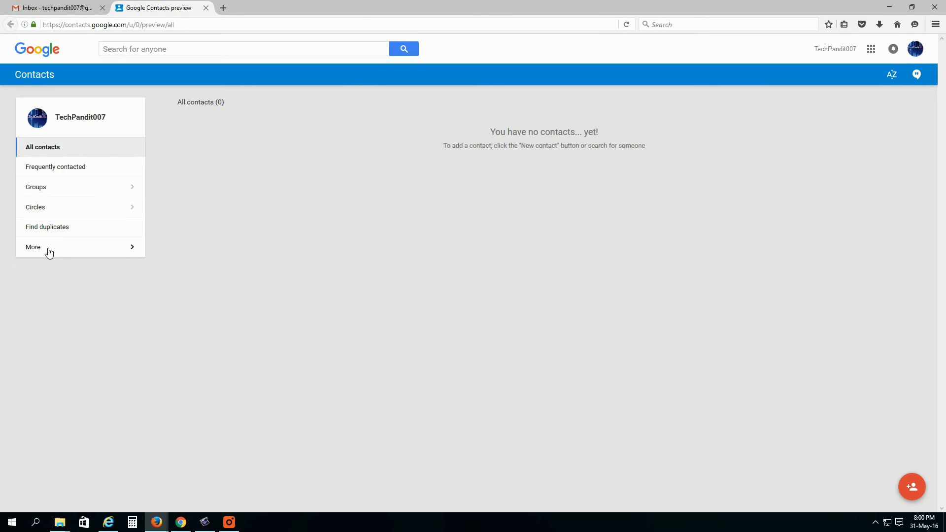
Choose More > Import with a CSV file and go to Old Contacts.
{"action": "left_click", "coordinate": [33, 247]}
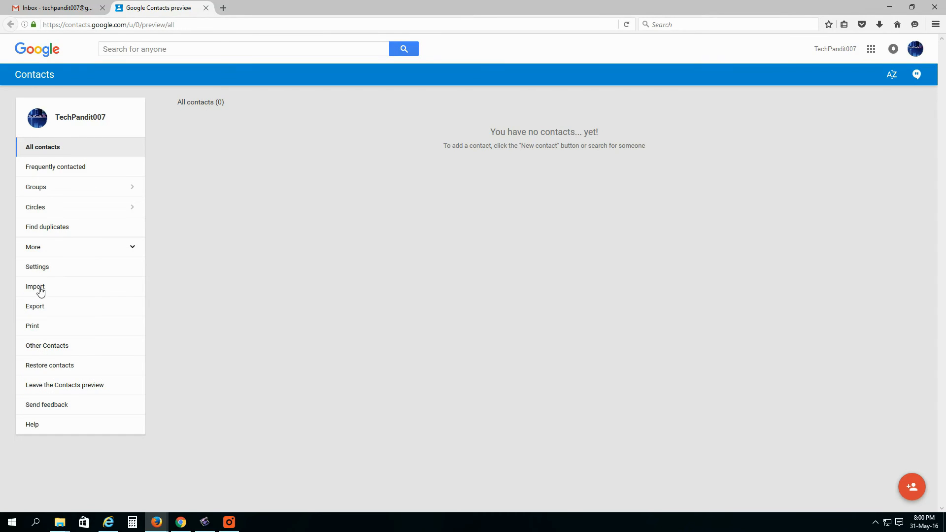
{"action": "left_click", "coordinate": [35, 285]}
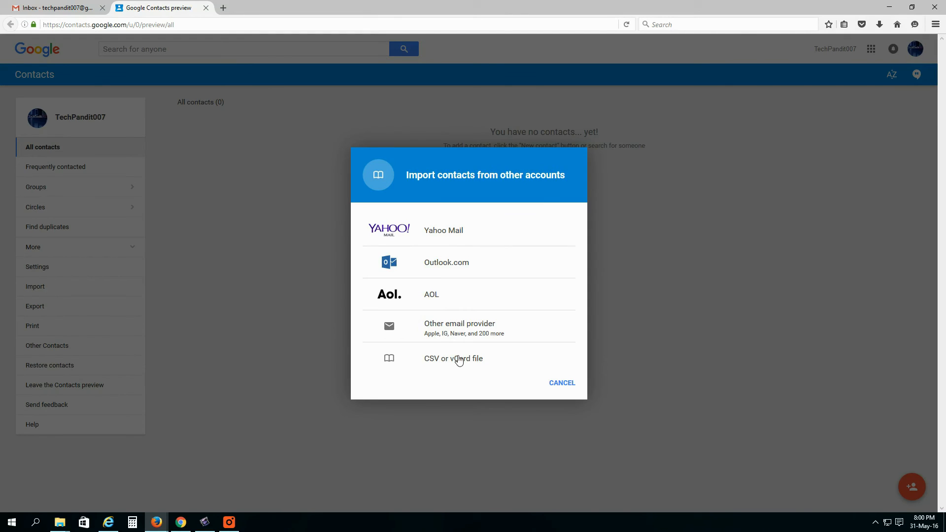
{"action": "left_click", "coordinate": [453, 358]}
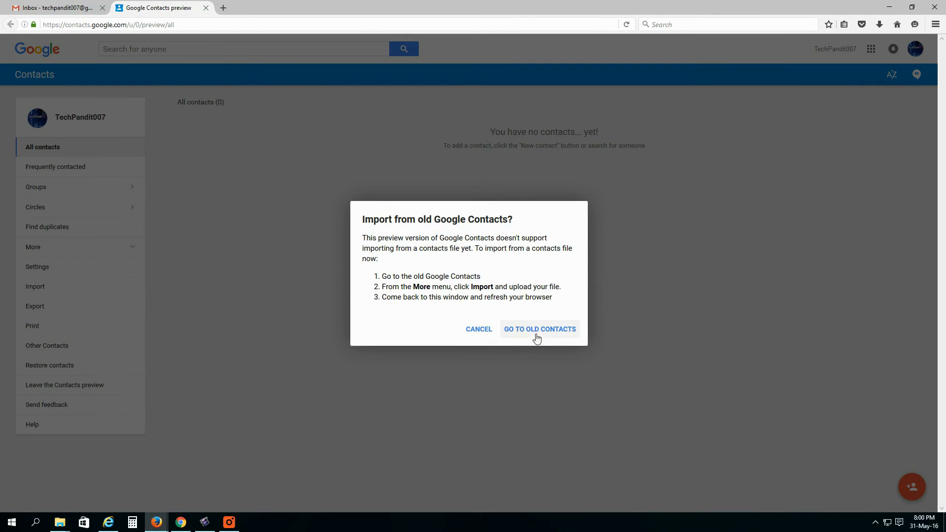
{"action": "left_click", "coordinate": [538, 328]}
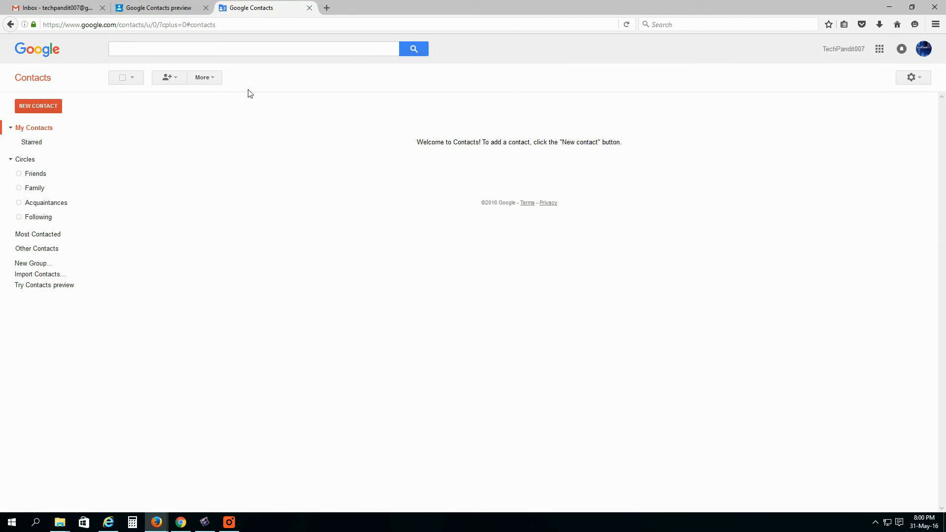
{"action": "mouse_move", "coordinate": [204, 78]}
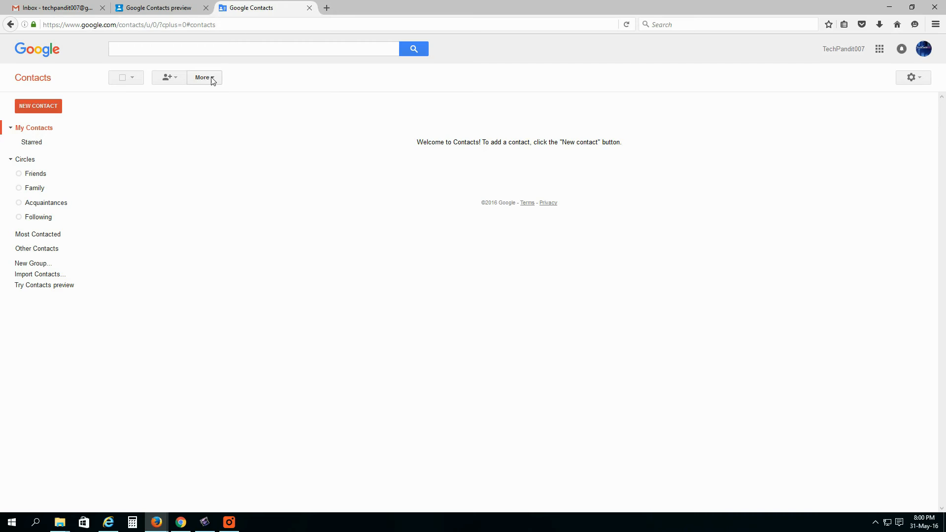
Open the Import dialog from More and browse for a contacts file.
{"action": "left_click", "coordinate": [203, 77]}
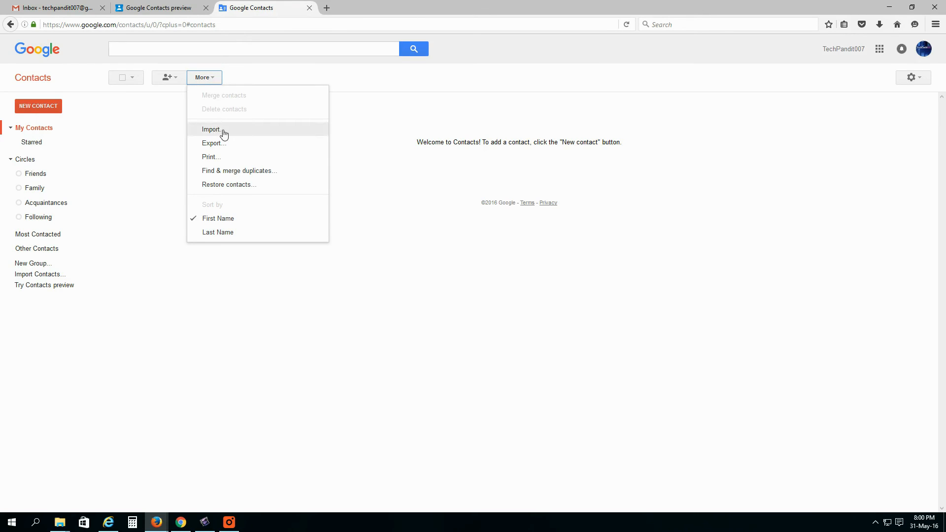
{"action": "left_click", "coordinate": [211, 129]}
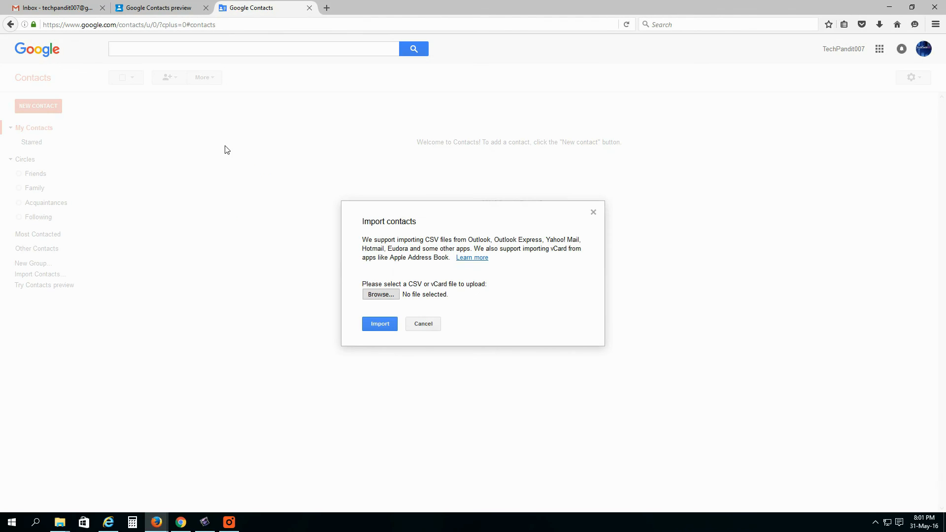
{"action": "left_click", "coordinate": [381, 294]}
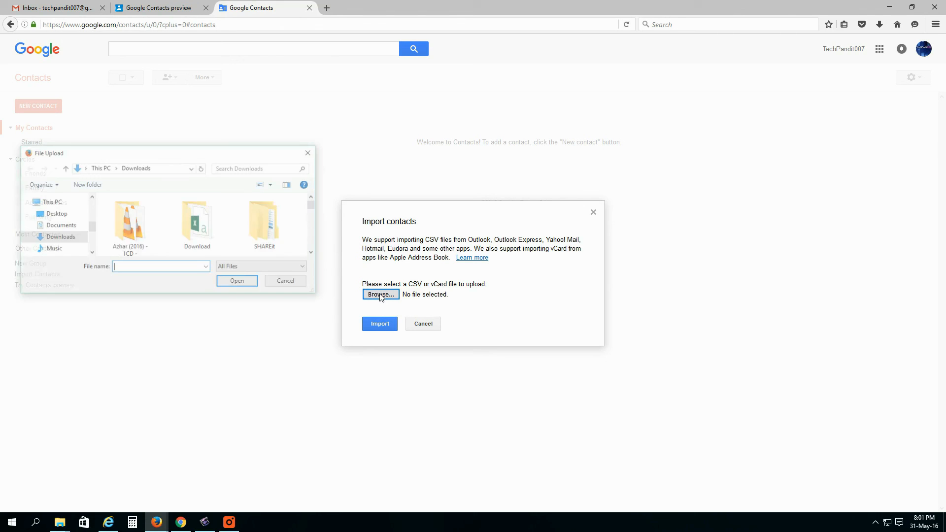
Pick OutlookContacts.csv from Downloads > Download and import it.
{"action": "double_click", "coordinate": [196, 224]}
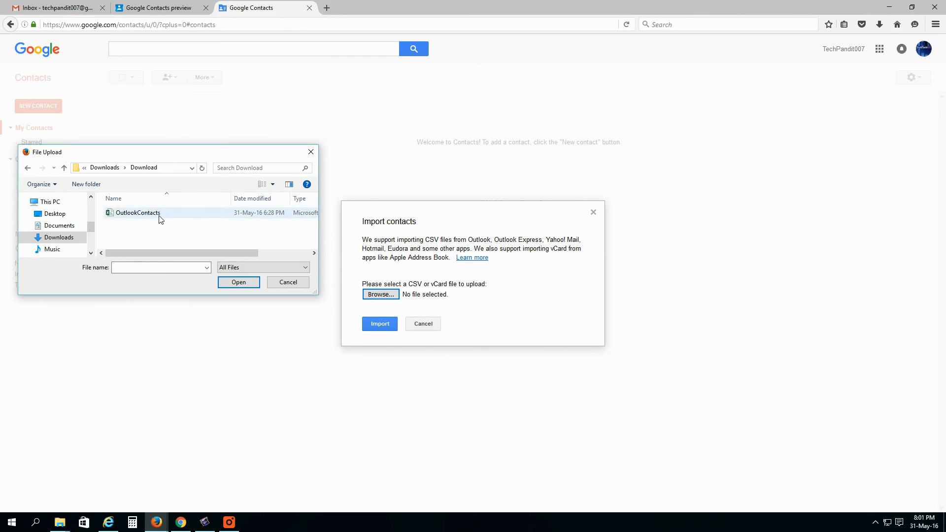
{"action": "left_click", "coordinate": [238, 282]}
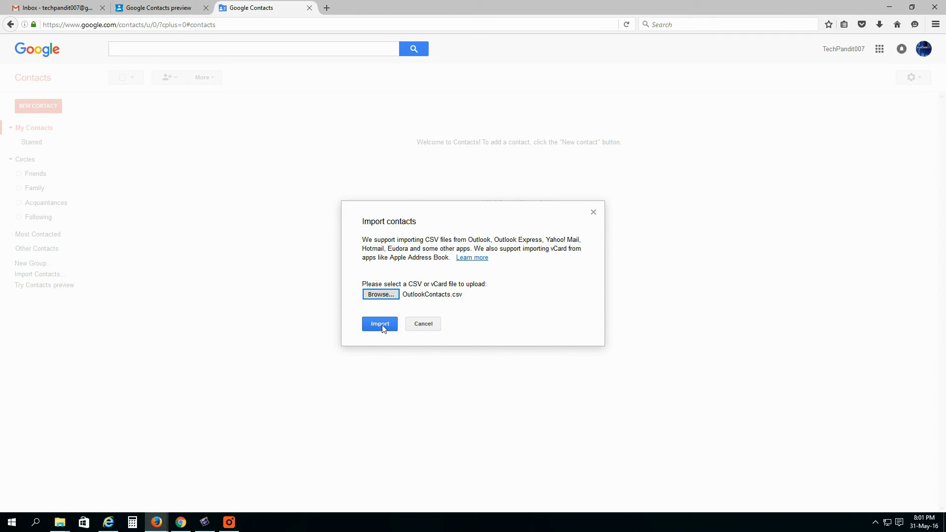
{"action": "left_click", "coordinate": [380, 324]}
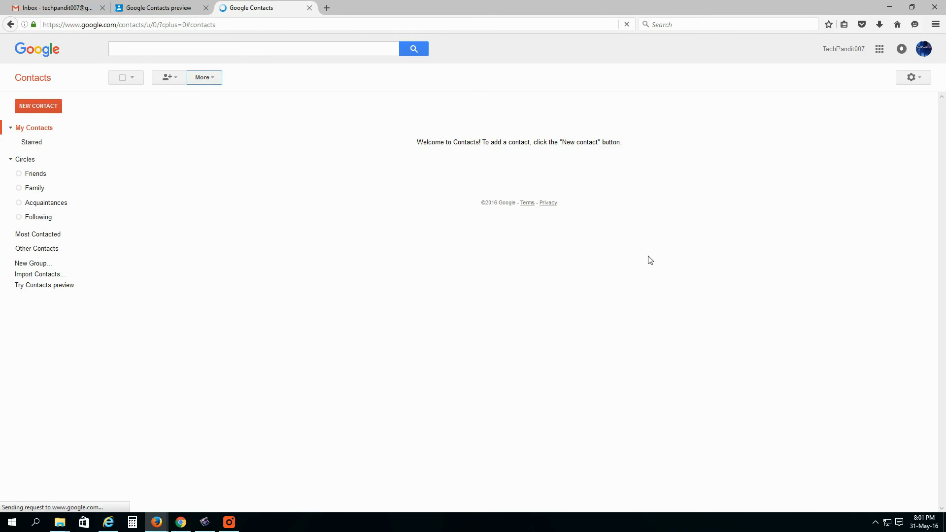